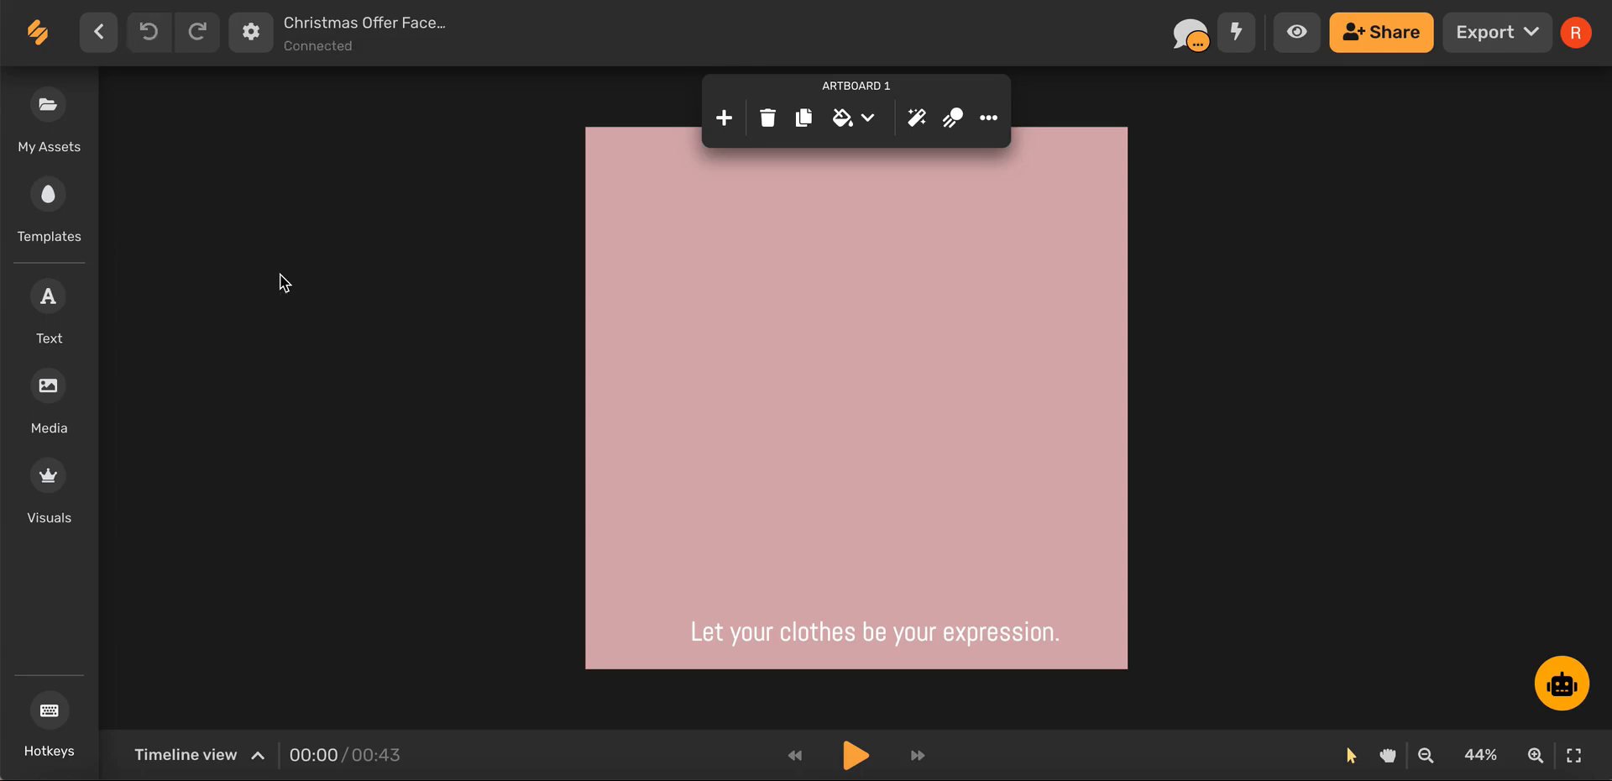
Show the My Assets library of uploaded images beside the pink artboard.
{"action": "left_click", "coordinate": [48, 104]}
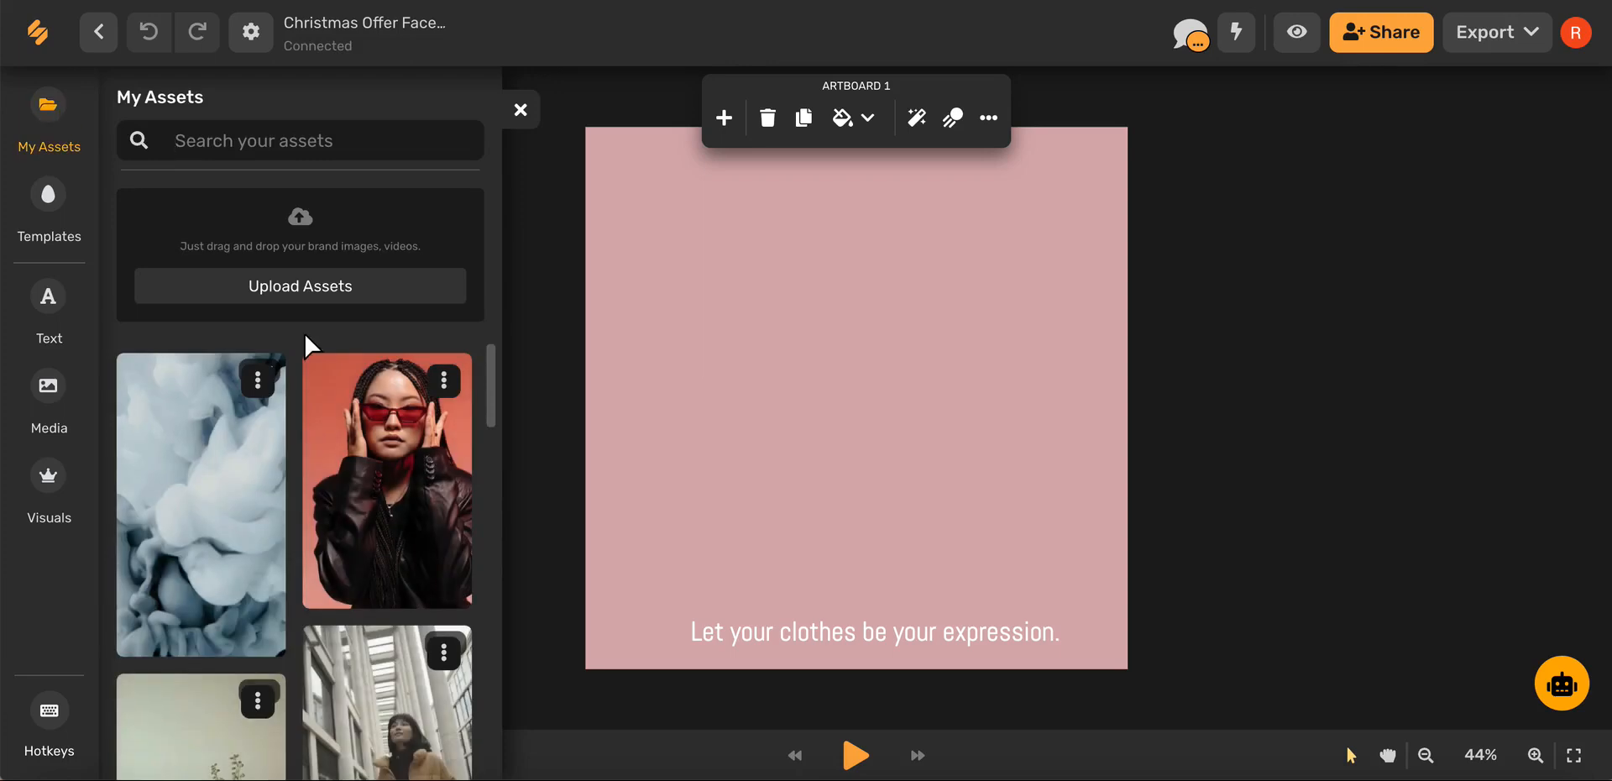
{"action": "left_click", "coordinate": [299, 285]}
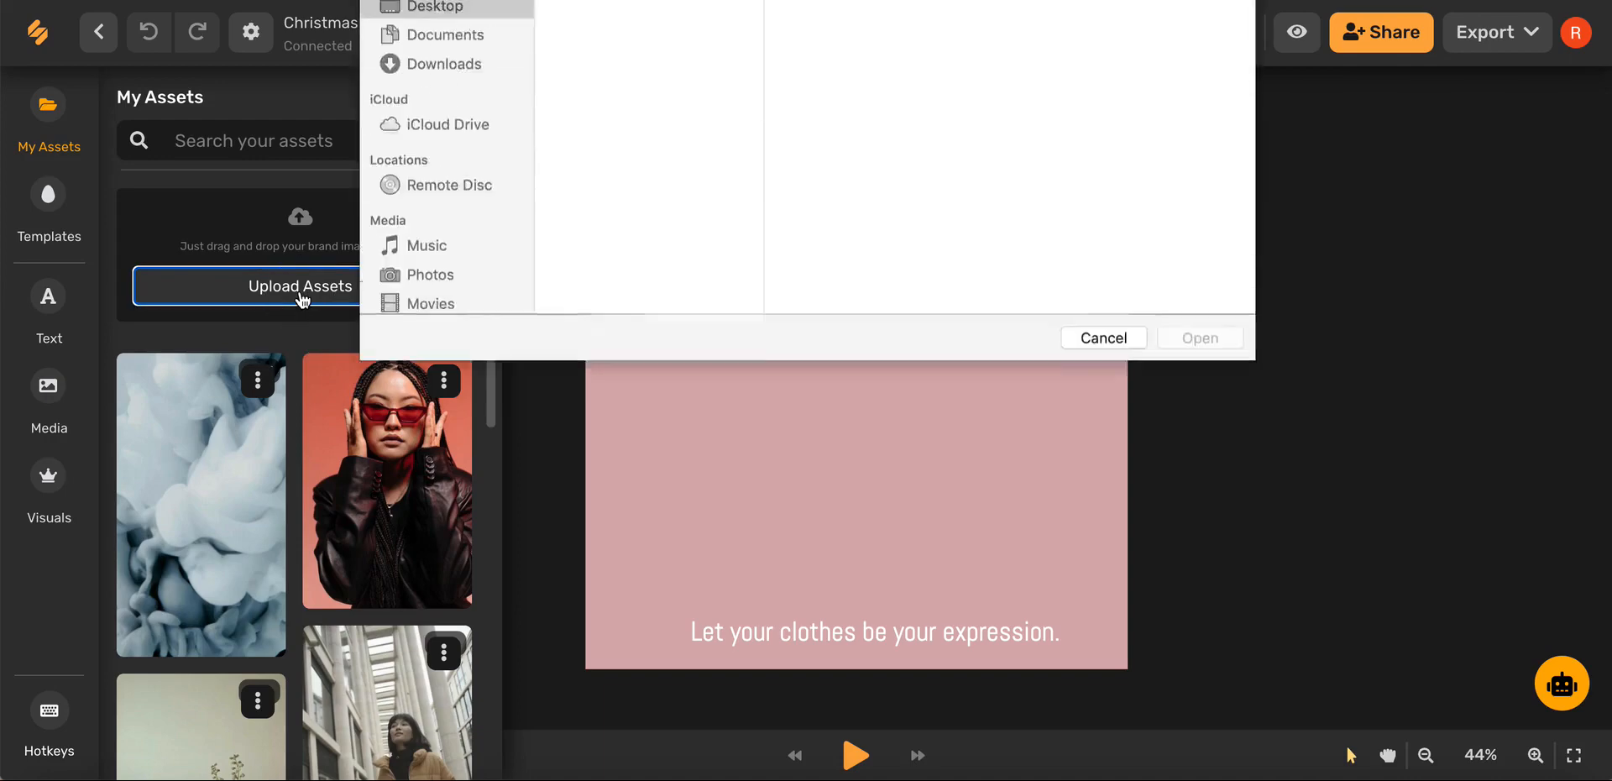
{"action": "left_click", "coordinate": [654, 56]}
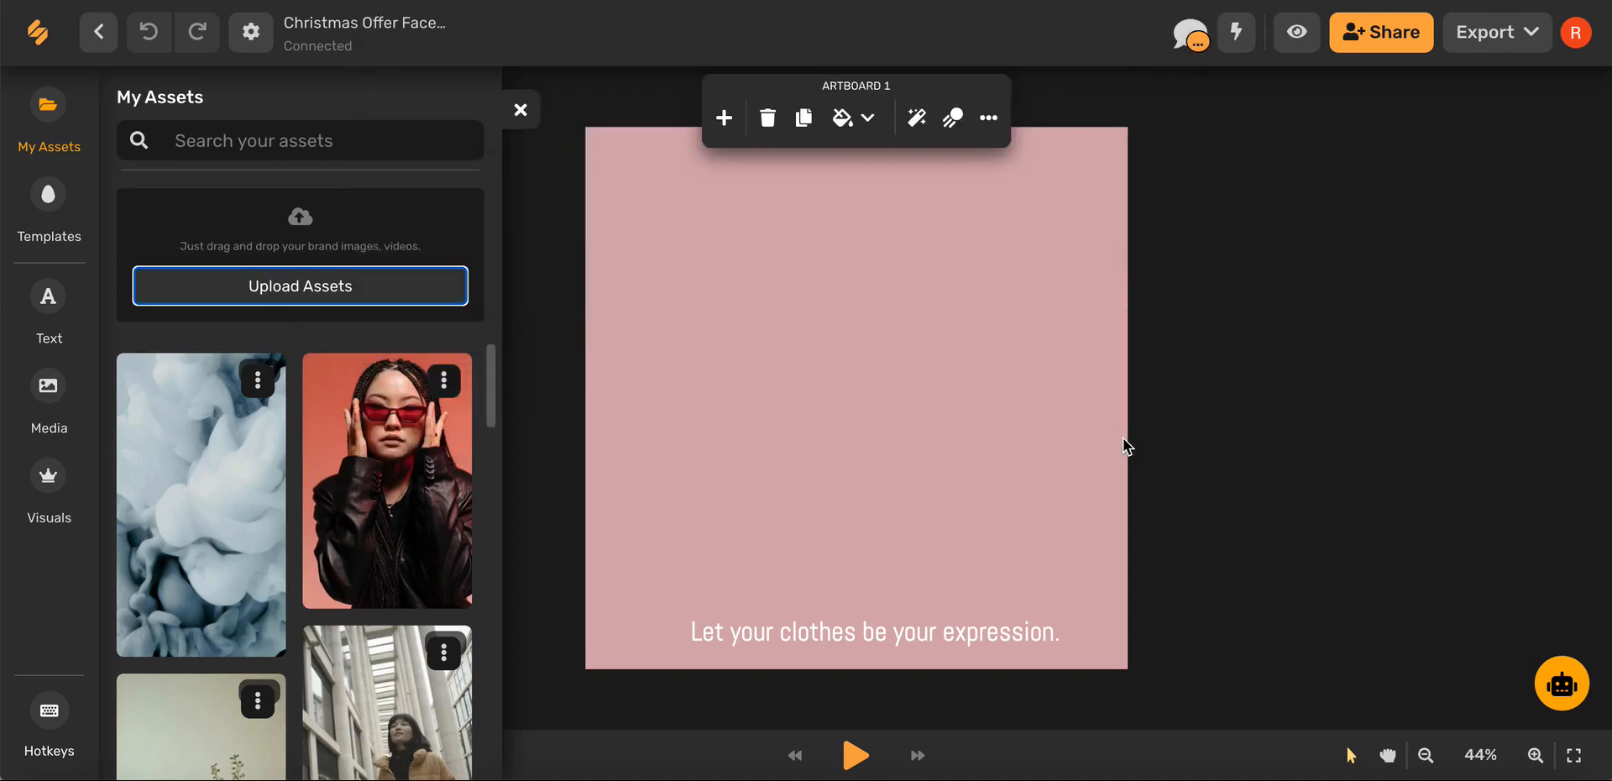
{"action": "mouse_move", "coordinate": [399, 361]}
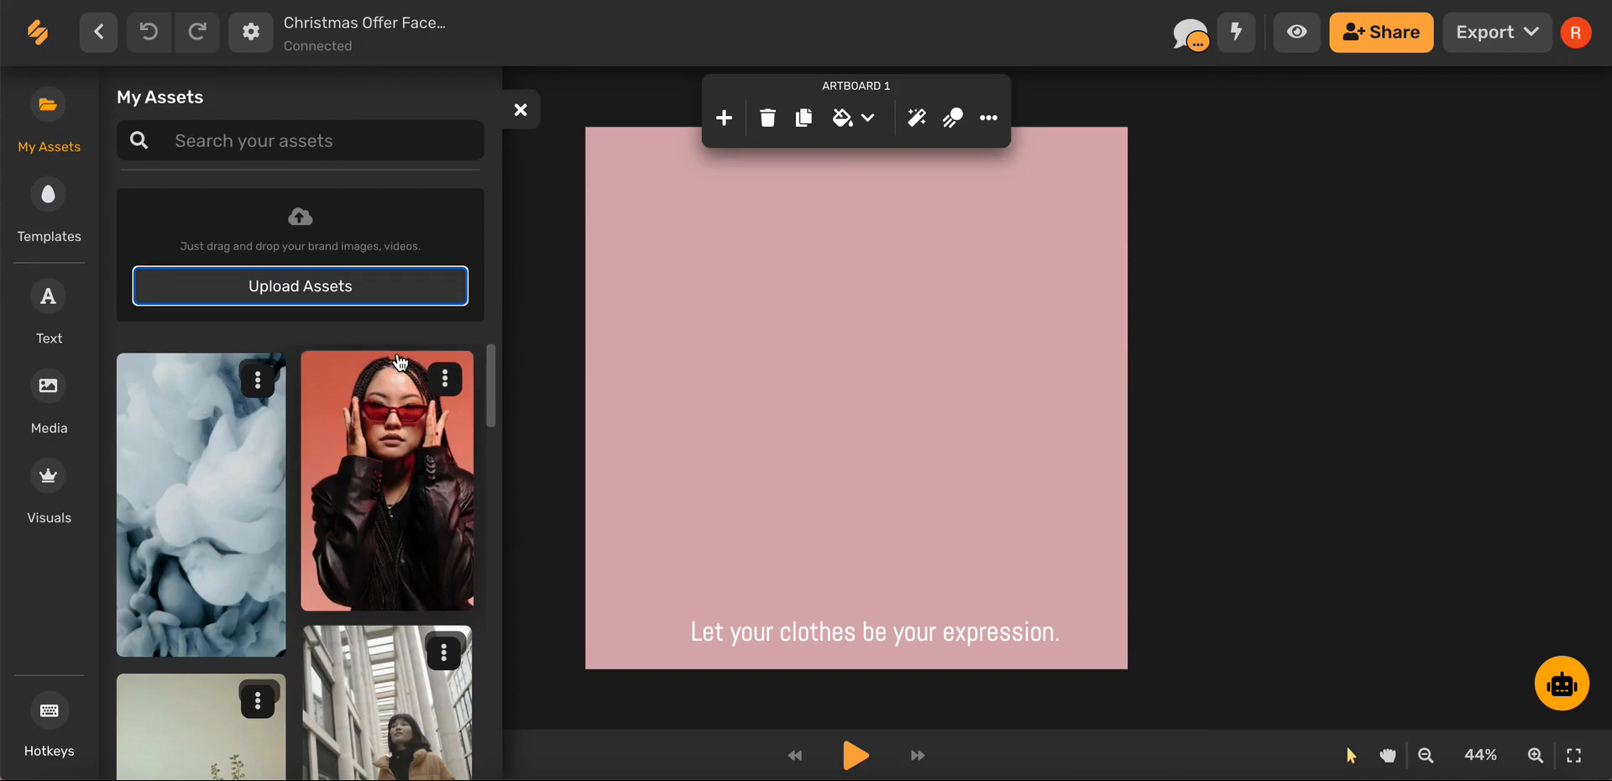
Place the red-sunglasses photo onto the artboard as its background and hide the asset library.
{"action": "left_click_drag", "start_coordinate": [386, 480], "coordinate": [855, 398]}
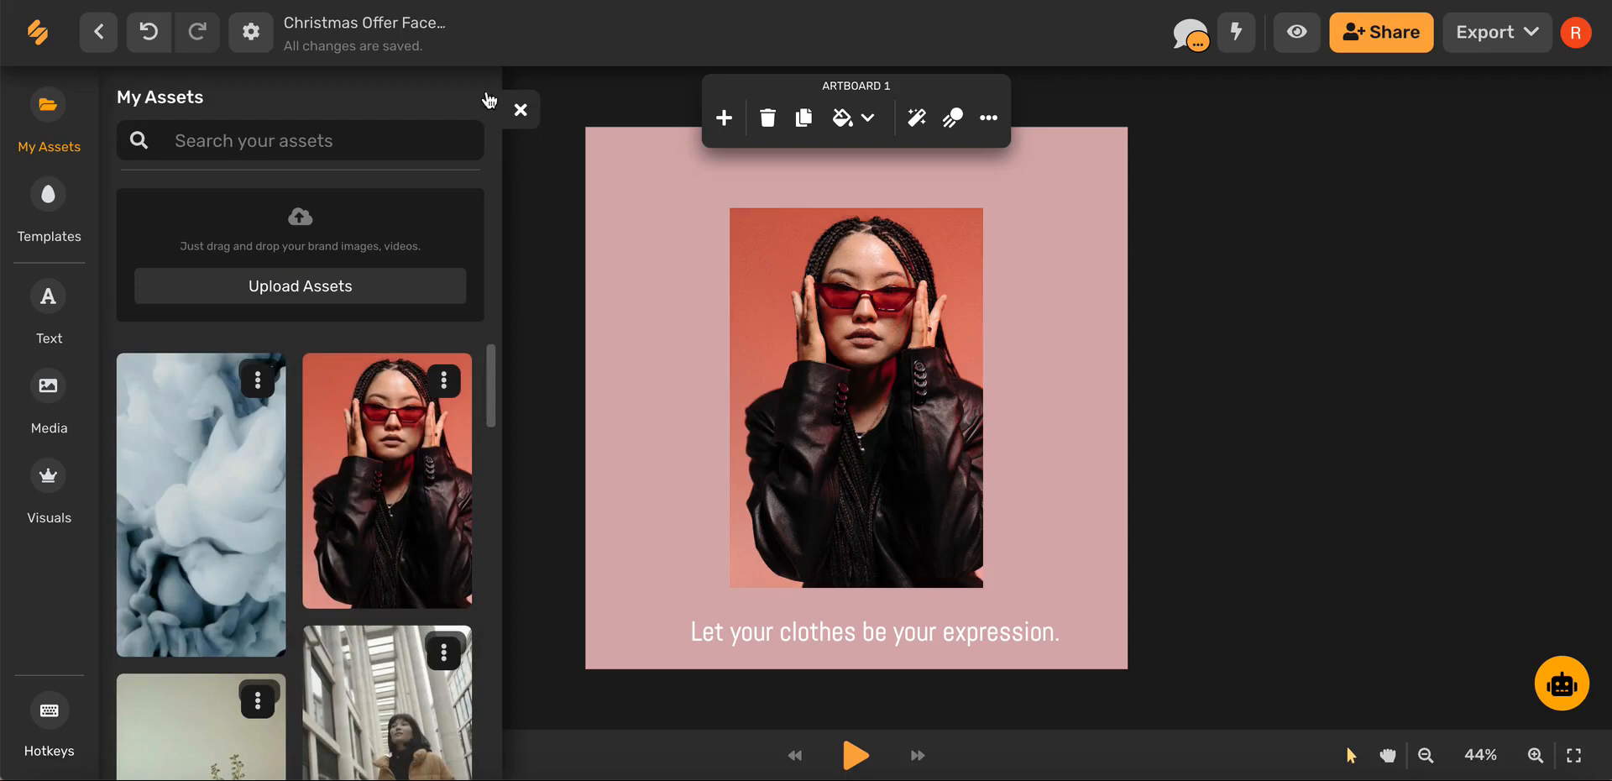
{"action": "left_click", "coordinate": [520, 109]}
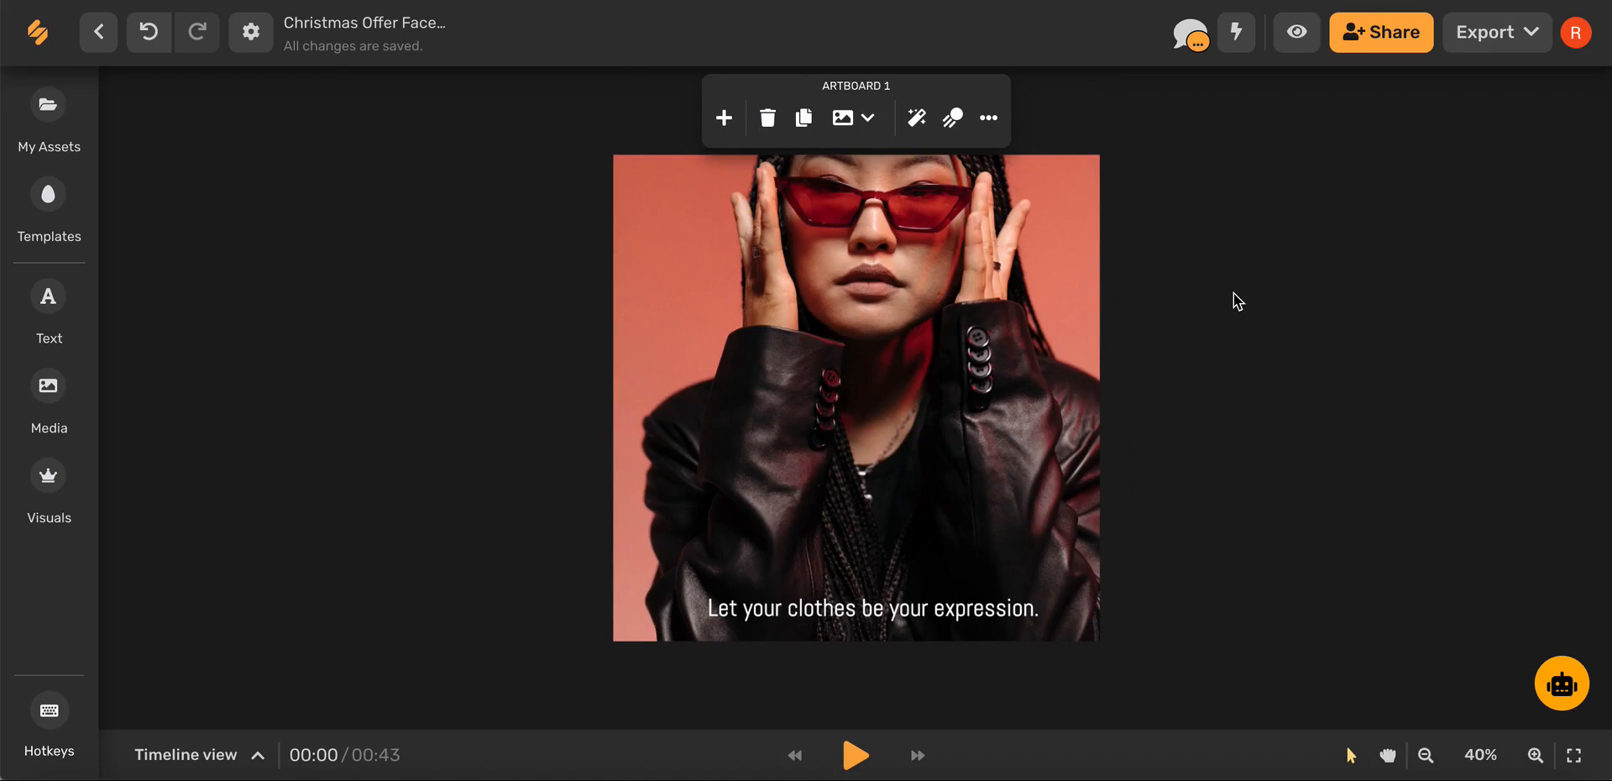
{"action": "mouse_move", "coordinate": [1535, 40]}
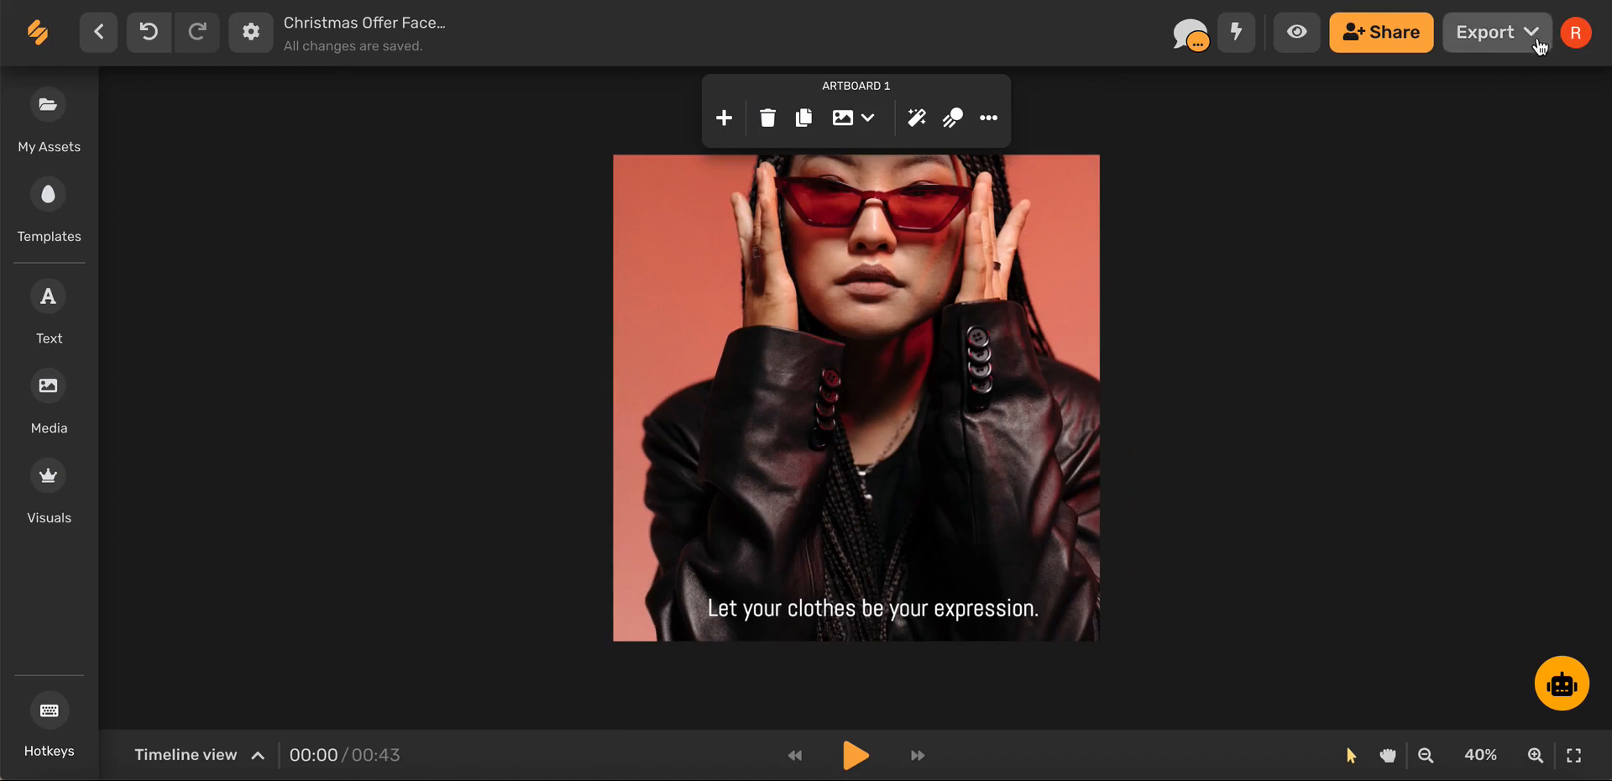
Set the download format to JPG at quality 100 for all artboards.
{"action": "left_click", "coordinate": [1499, 32]}
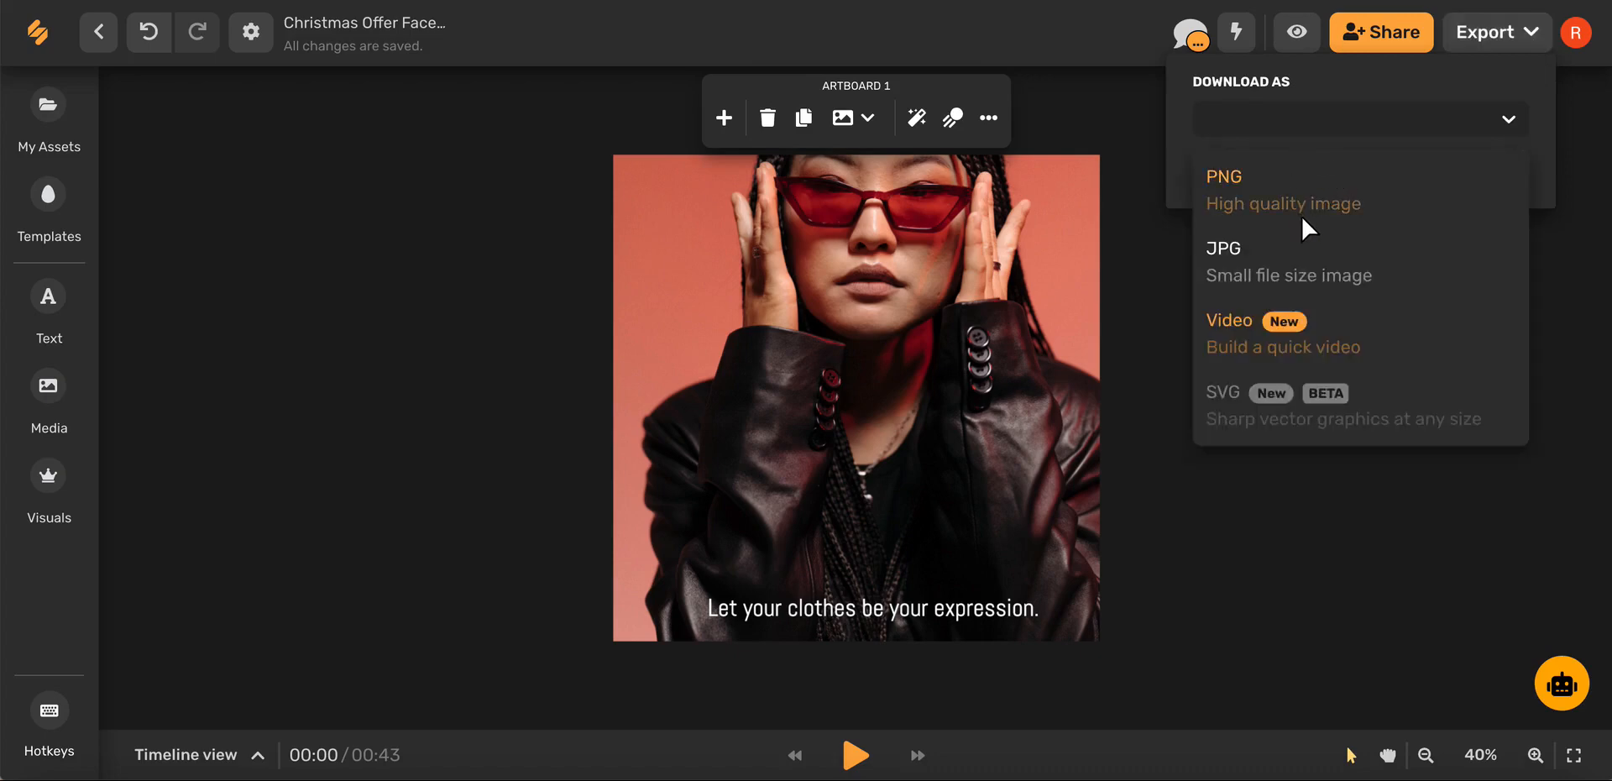
{"action": "mouse_move", "coordinate": [1287, 275]}
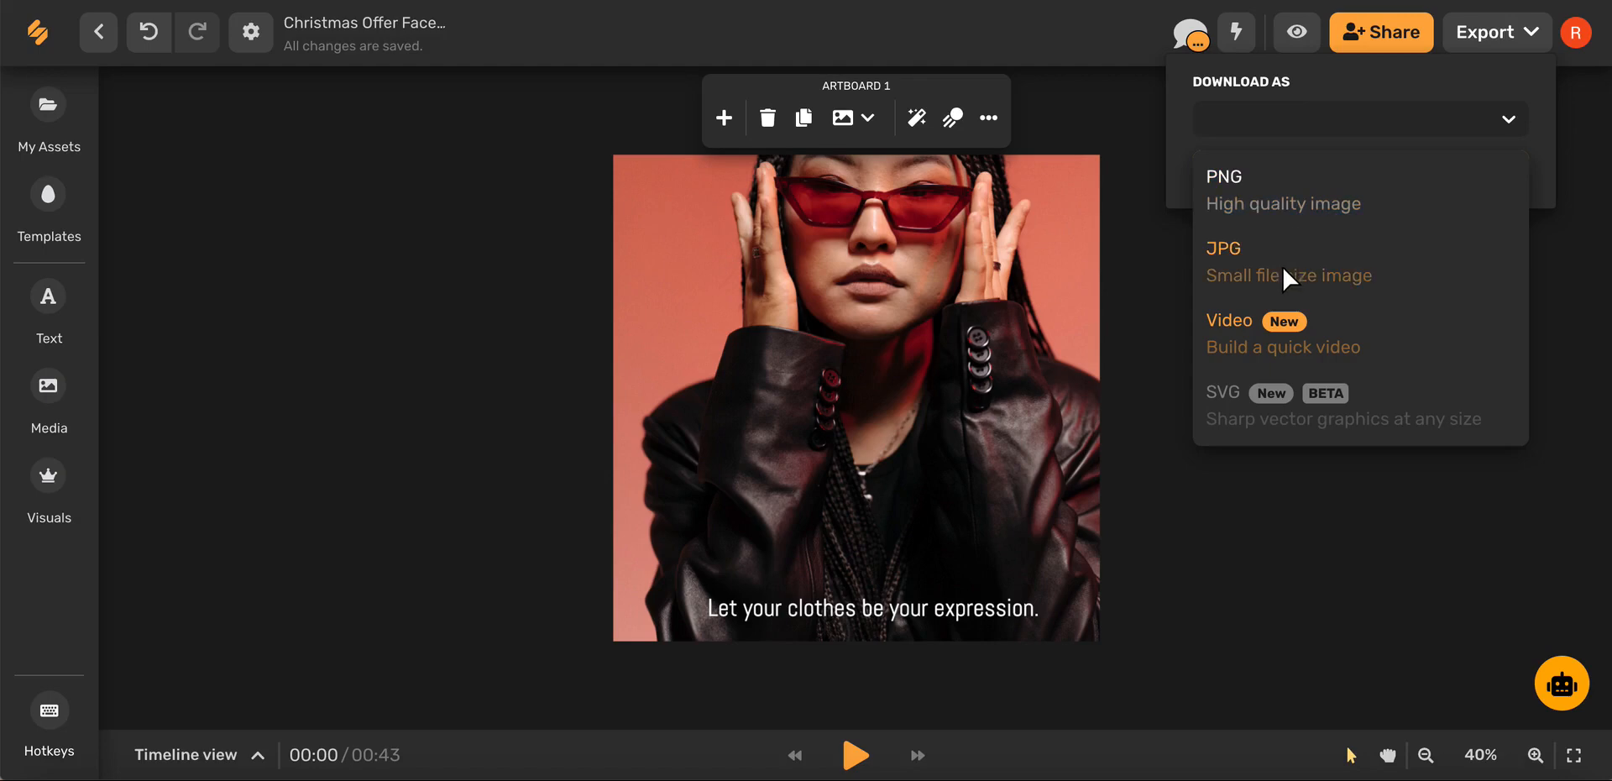
{"action": "left_click", "coordinate": [1222, 249]}
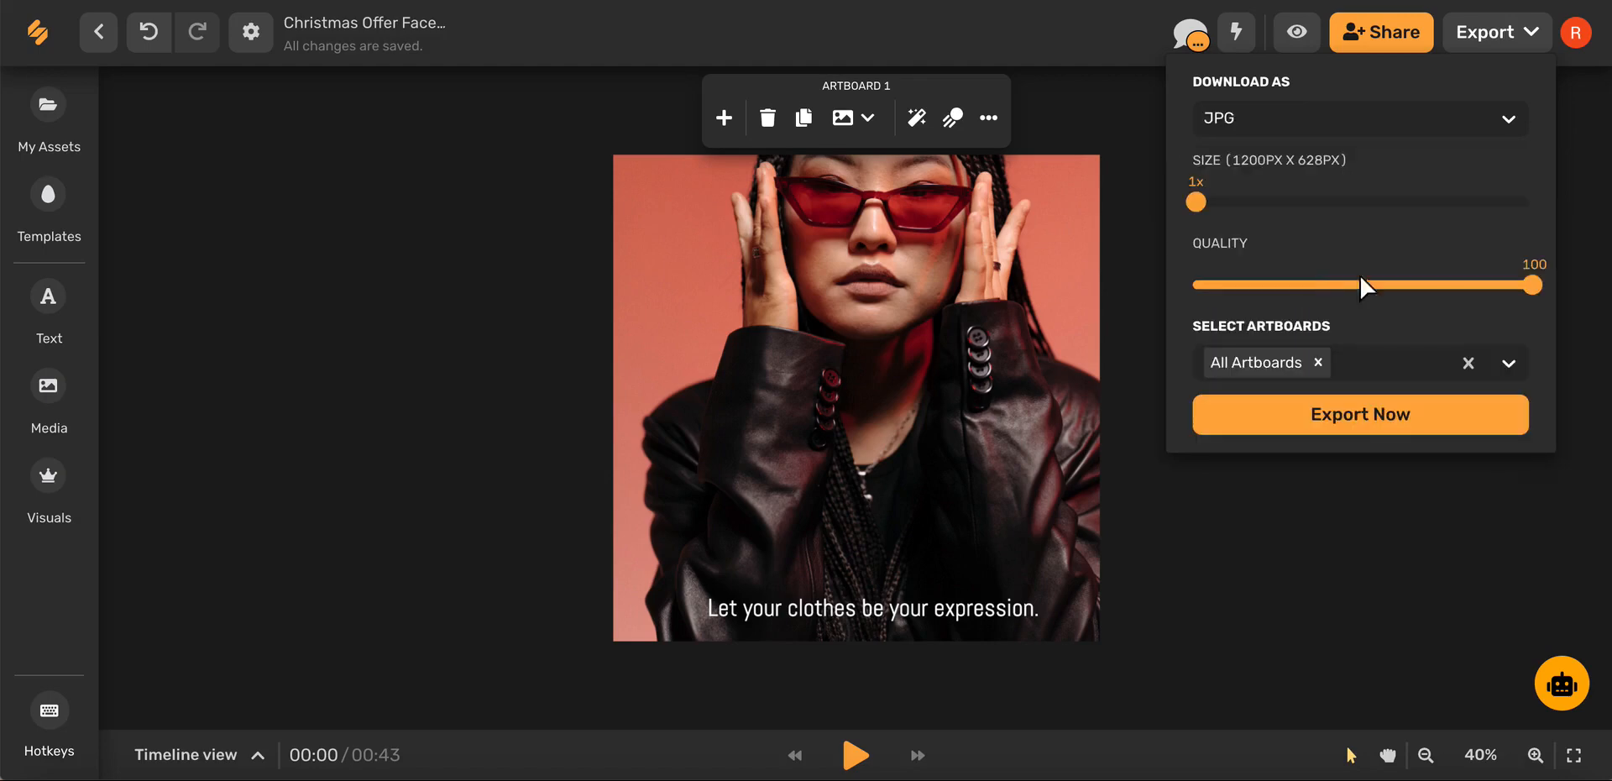
{"action": "mouse_move", "coordinate": [1347, 428]}
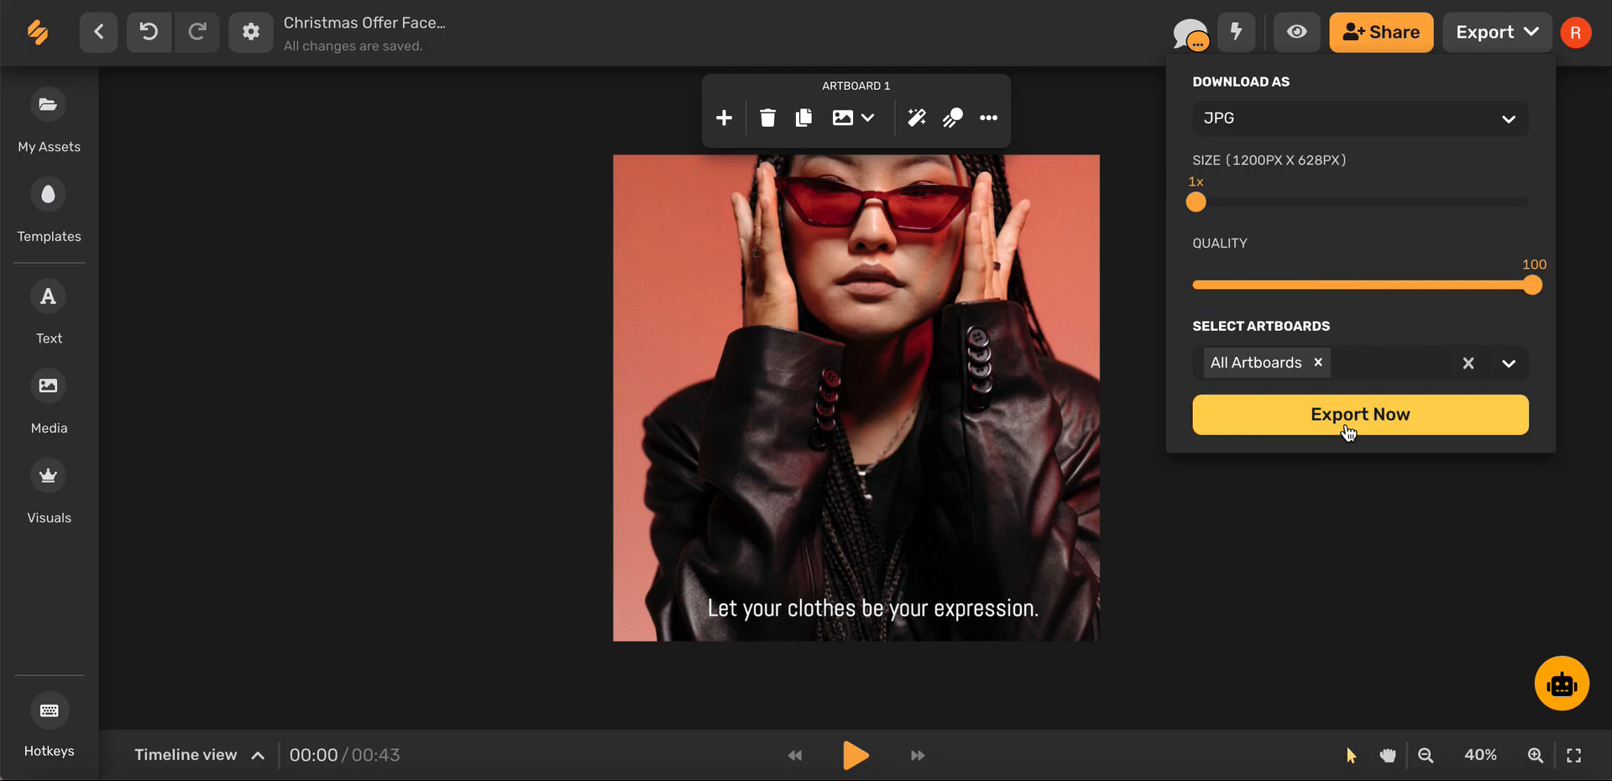